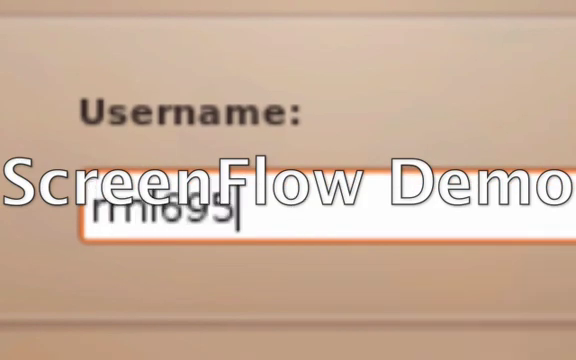
Sign in at the login screen with the account password.
type("password")
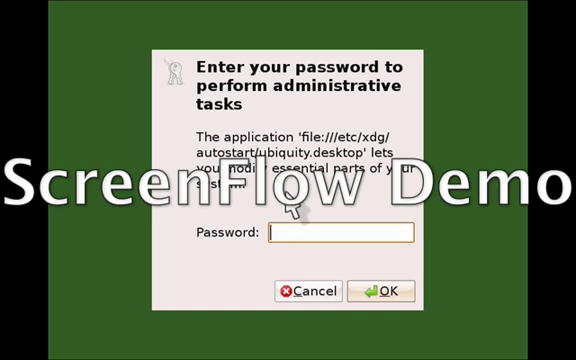
mouse_move(308, 204)
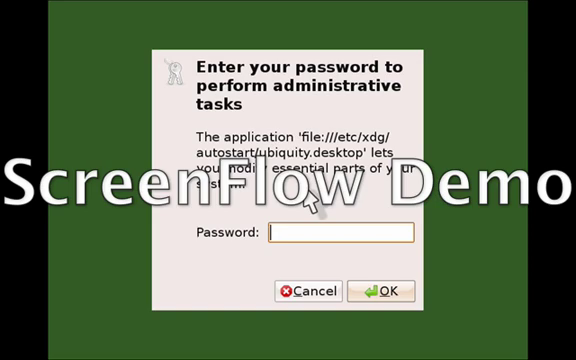
Enter the password in the administrative-tasks dialog and confirm with OK.
type("•")
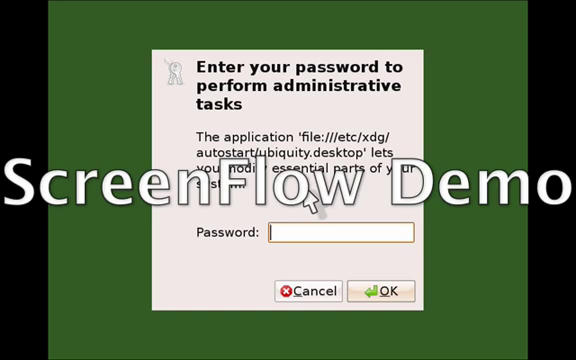
type("password")
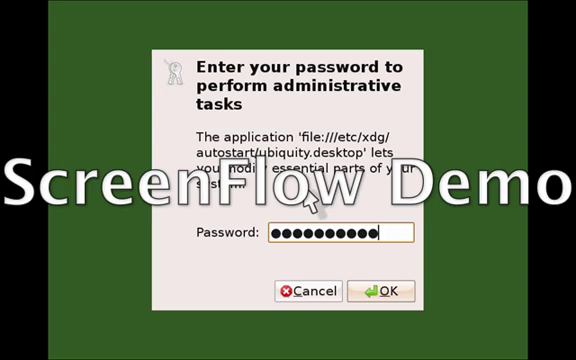
left_click(388, 292)
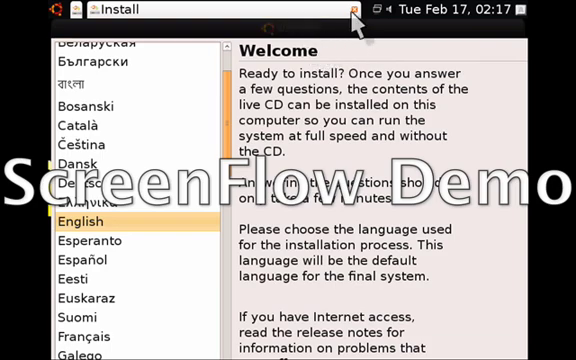
mouse_move(364, 16)
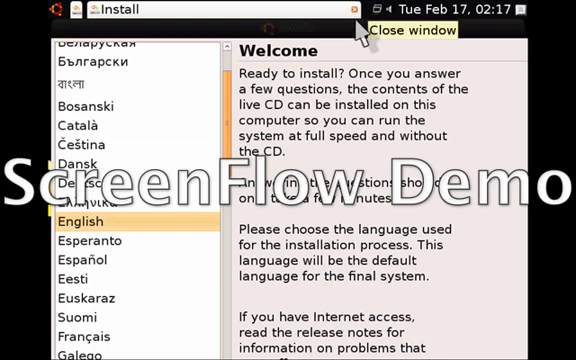
mouse_move(364, 30)
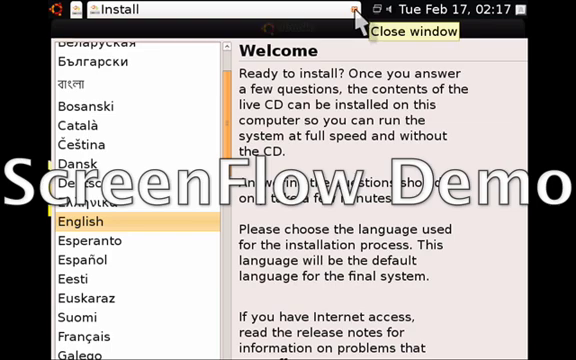
mouse_move(360, 12)
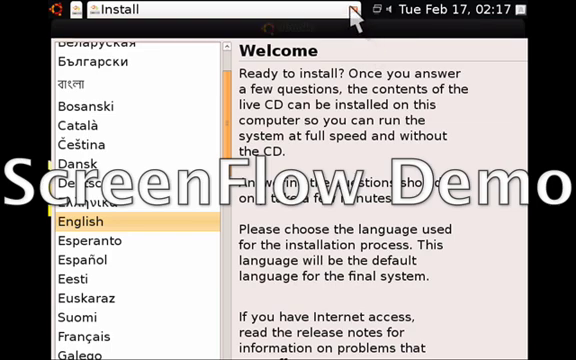
mouse_move(358, 12)
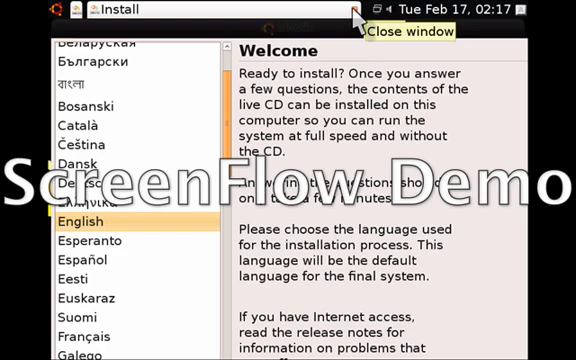
Close the Install window from its Welcome screen without installing.
left_click(356, 12)
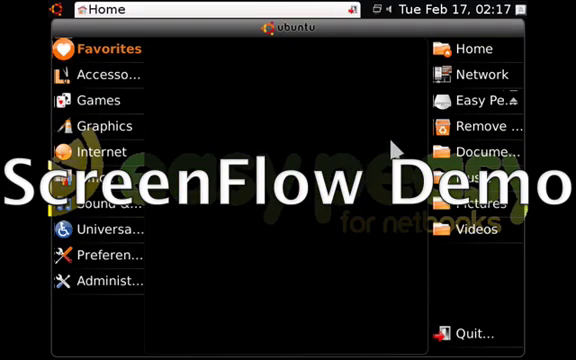
mouse_move(410, 180)
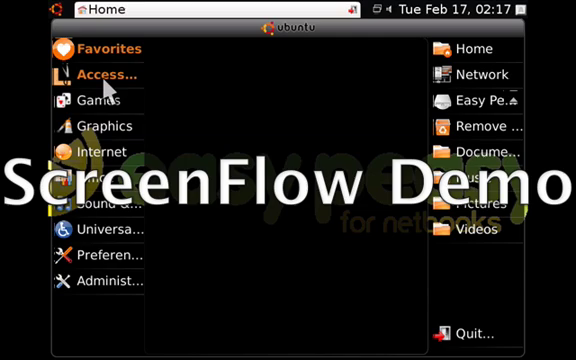
Show the Accessories category and launch a Terminal from it.
left_click(96, 74)
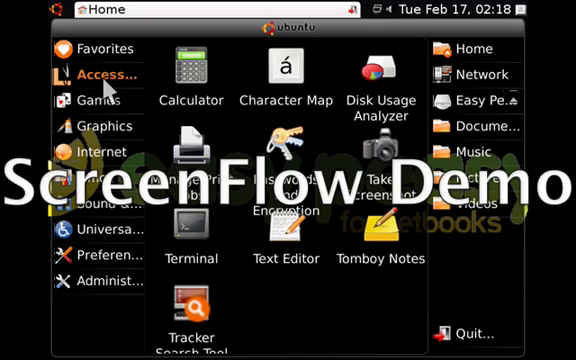
mouse_move(90, 100)
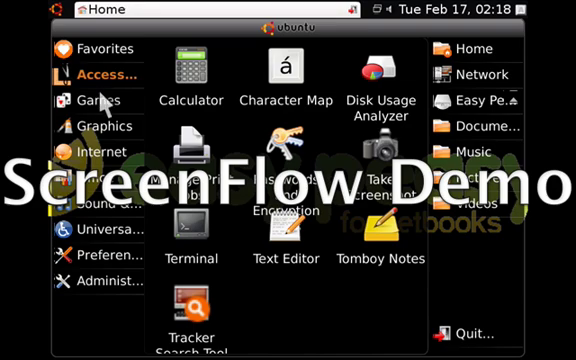
mouse_move(190, 310)
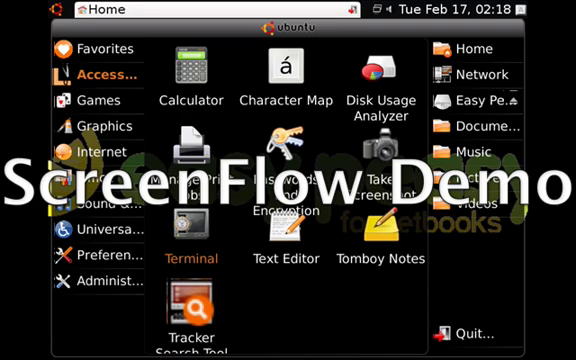
left_click(184, 258)
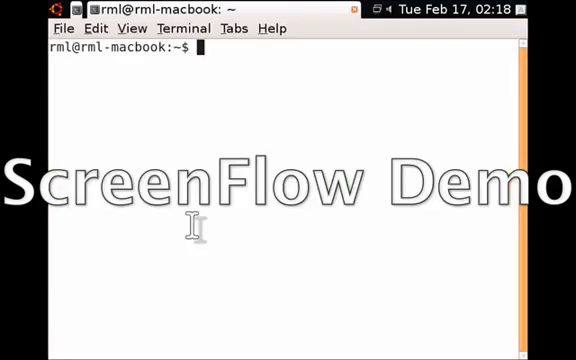
End the shell with 'exit' so the Terminal closes and the launcher returns.
type("exit")
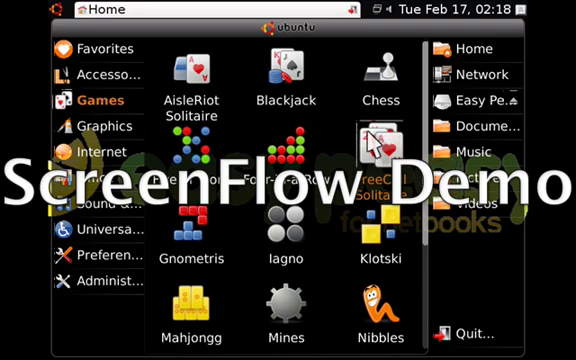
mouse_move(430, 220)
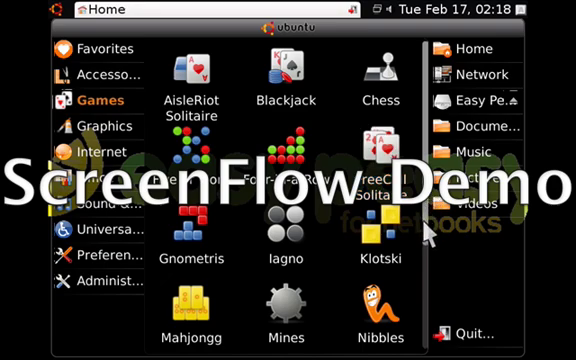
Browse the Graphics and other launcher categories, then launch Firefox from Internet.
scroll("down", 3)
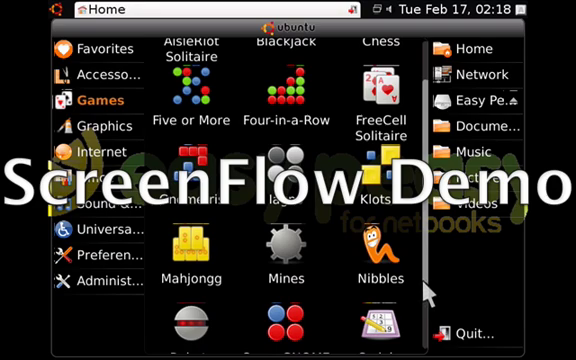
mouse_move(444, 300)
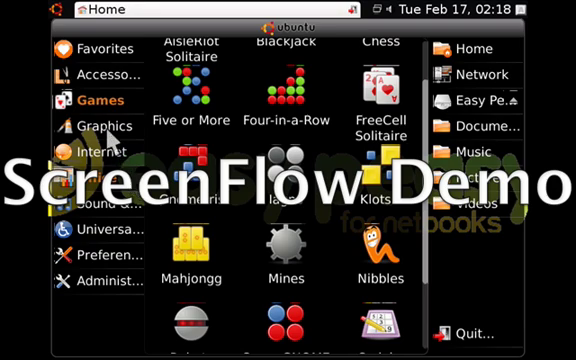
left_click(88, 126)
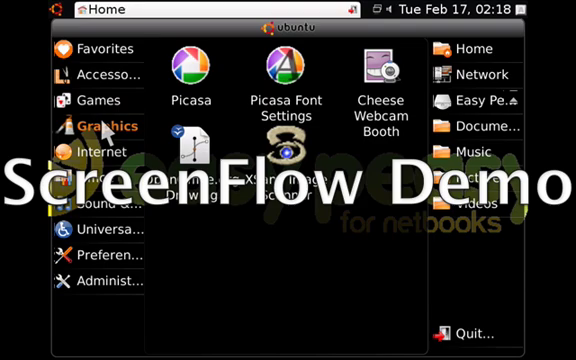
mouse_move(102, 152)
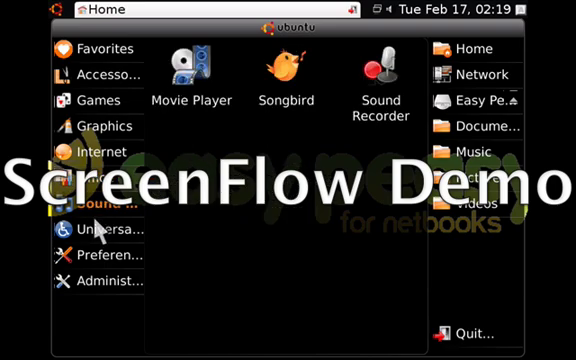
mouse_move(96, 228)
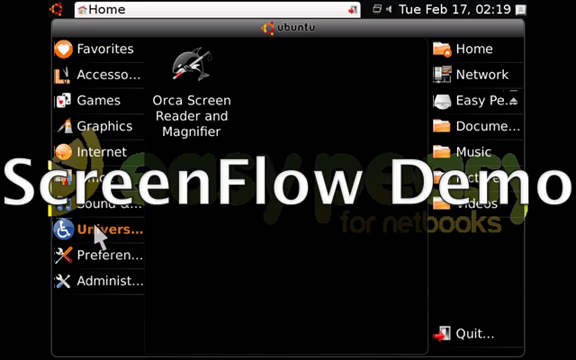
mouse_move(96, 156)
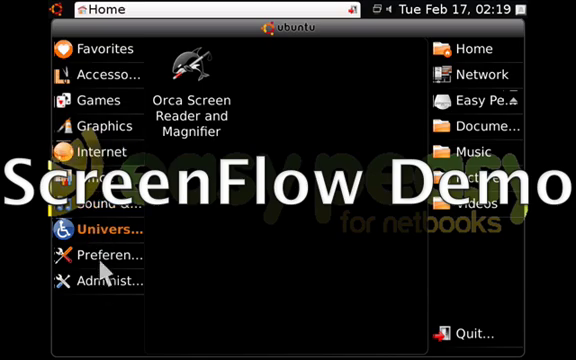
left_click(96, 256)
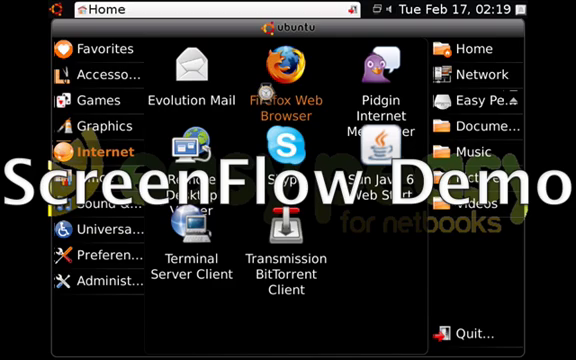
left_click(276, 84)
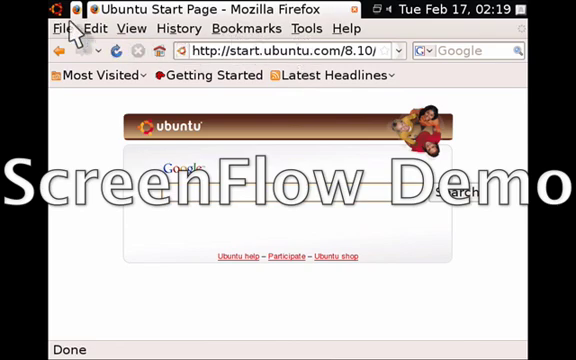
mouse_move(24, 18)
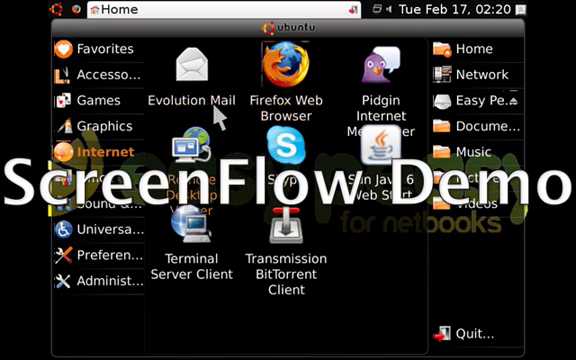
mouse_move(250, 96)
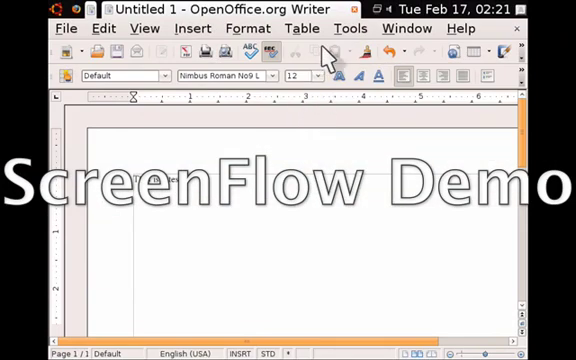
mouse_move(360, 16)
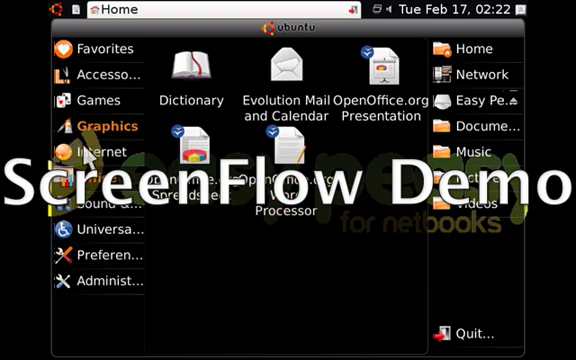
Show the Internet, Graphics and Sound & Video category listings in turn.
left_click(88, 152)
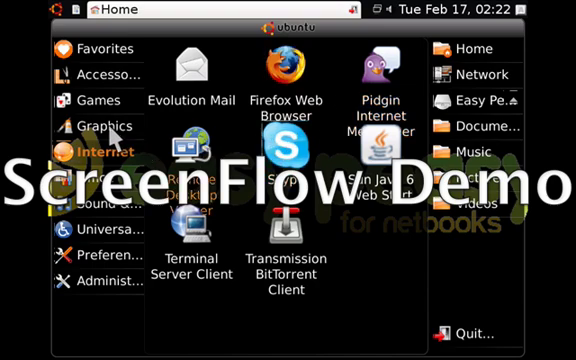
left_click(92, 126)
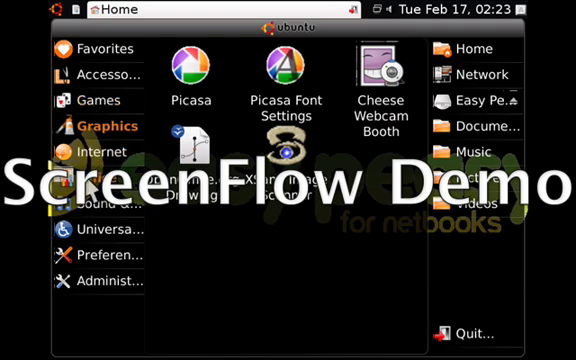
left_click(104, 126)
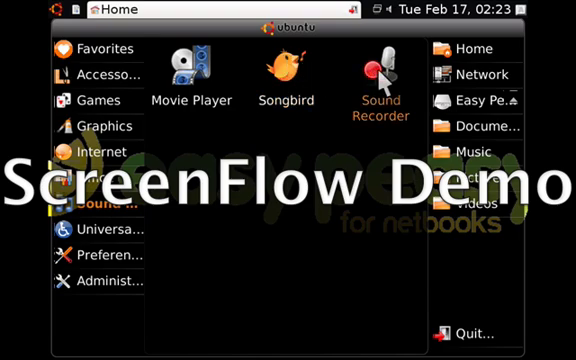
mouse_move(290, 72)
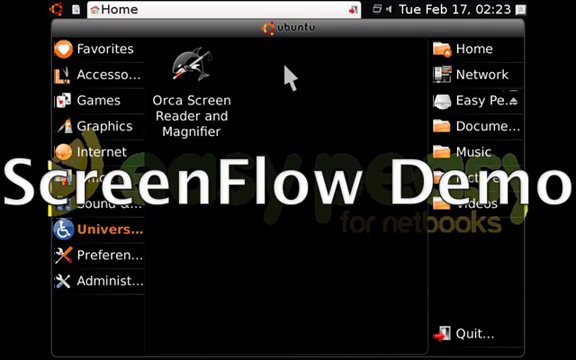
mouse_move(292, 72)
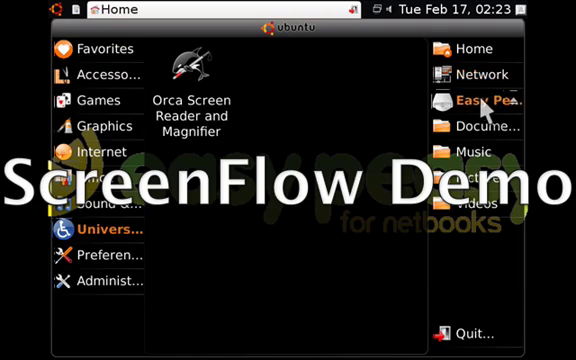
mouse_move(488, 112)
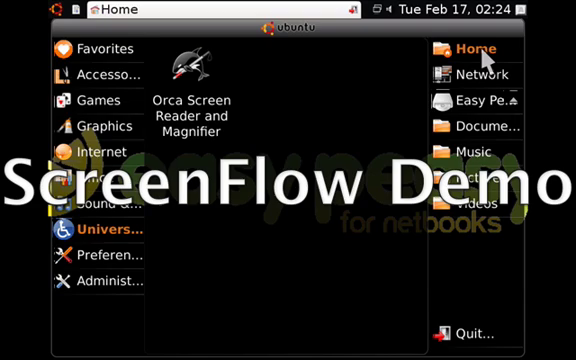
mouse_move(488, 74)
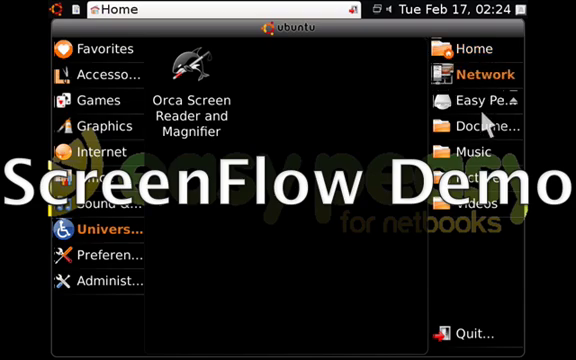
mouse_move(490, 102)
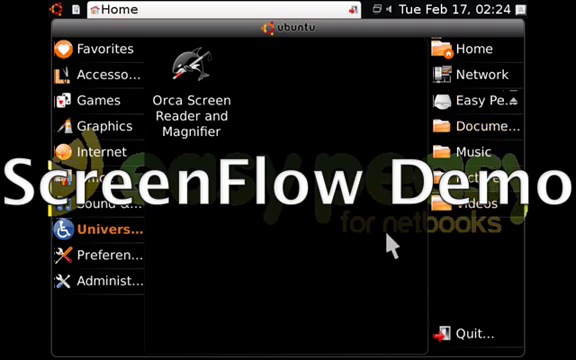
mouse_move(180, 150)
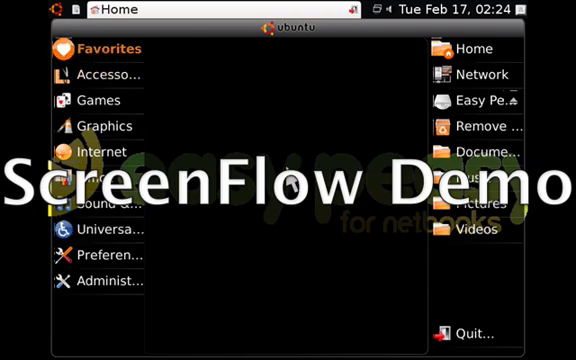
mouse_move(288, 180)
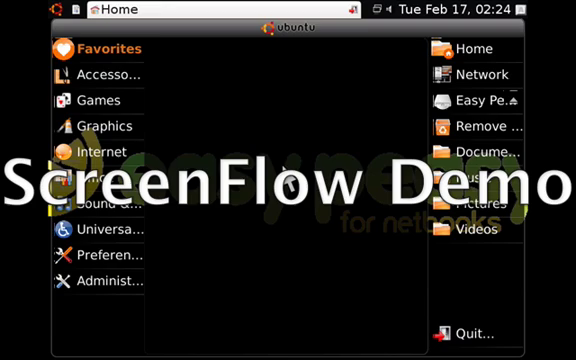